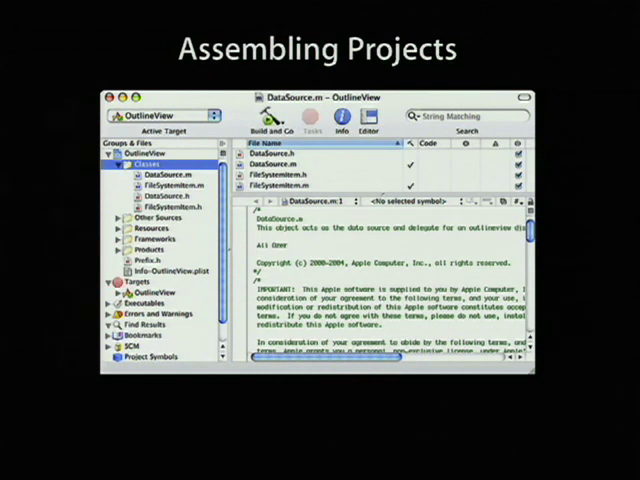
- List every symbol defined in the OutlineView project via the Project Symbols smart group
left_click(158, 360)
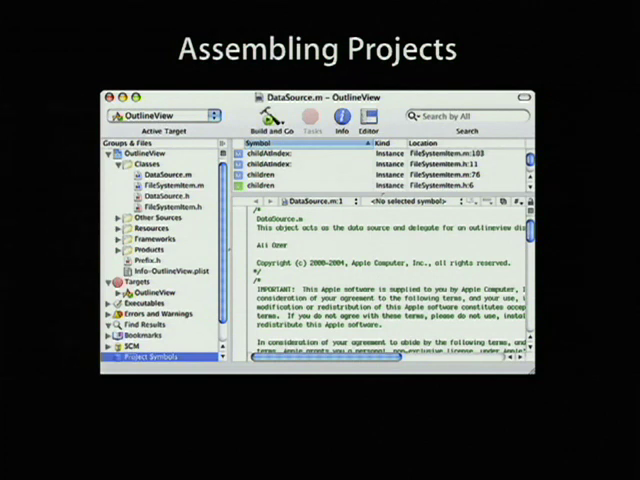